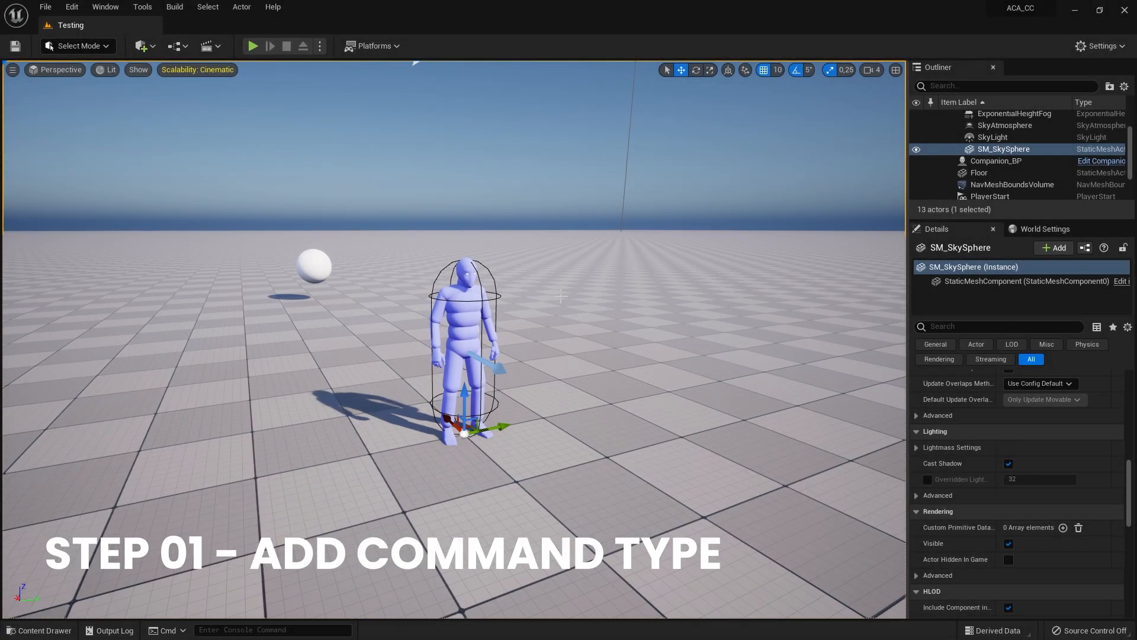
# Navigate Blueprints > Enums > Command and load ACA_CommandType_Enum into the enum editor.
pyautogui.click(39, 630)
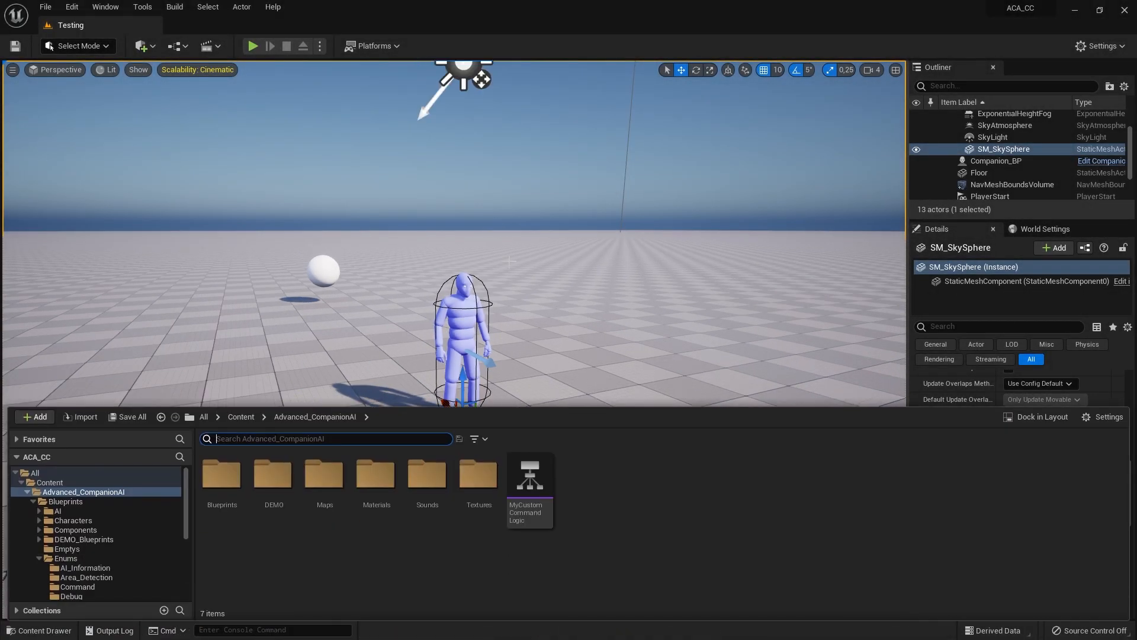
pyautogui.moveTo(221, 479)
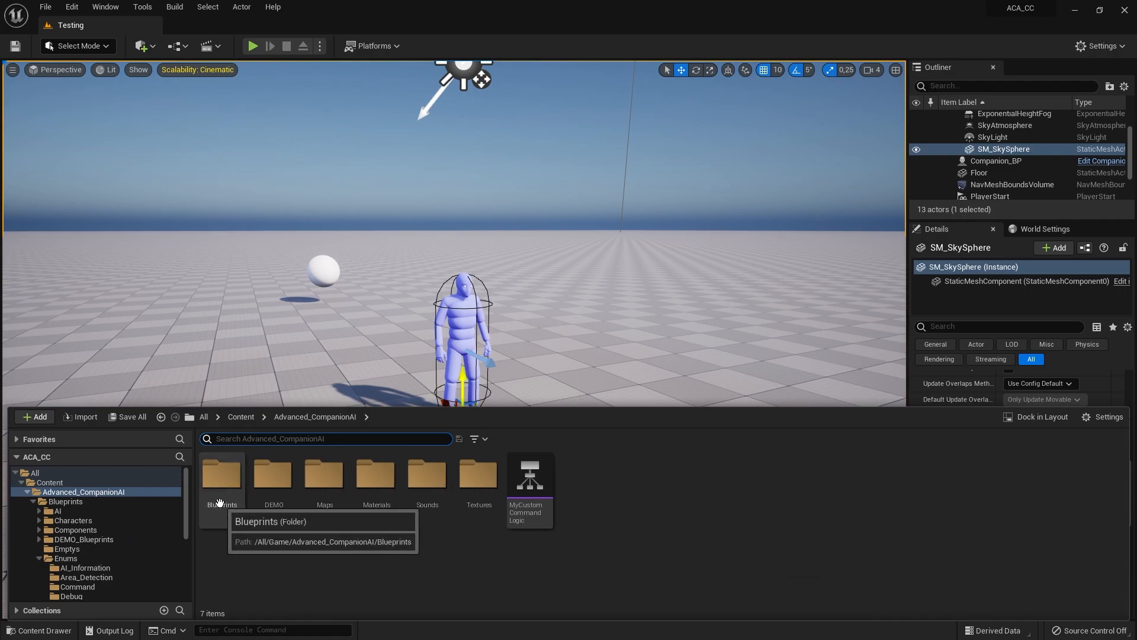
pyautogui.doubleClick(221, 473)
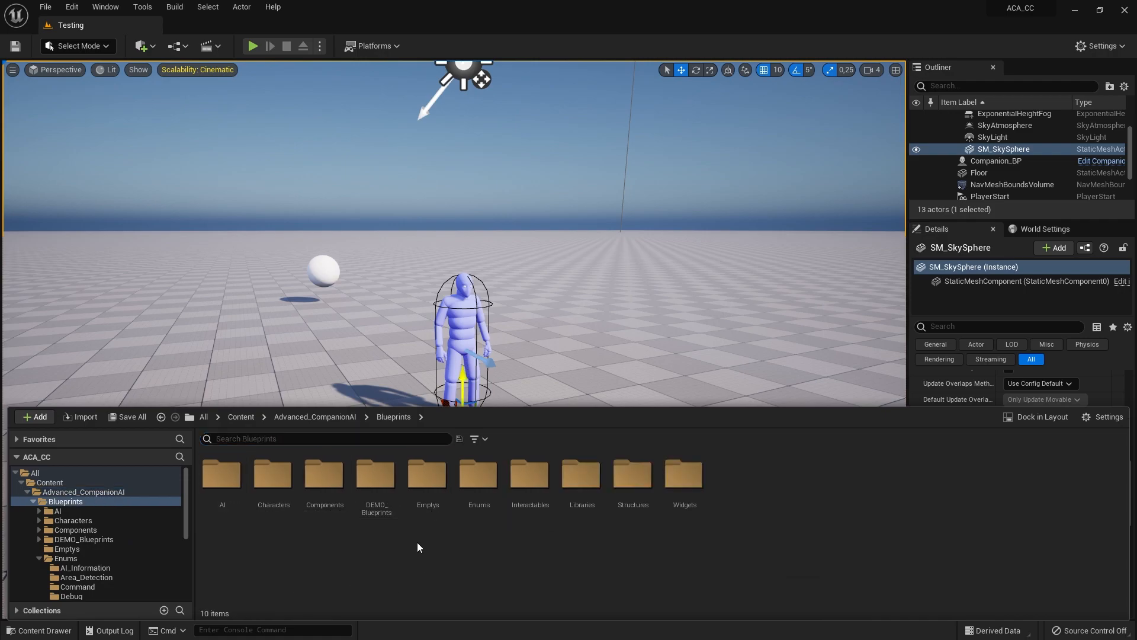
pyautogui.doubleClick(478, 476)
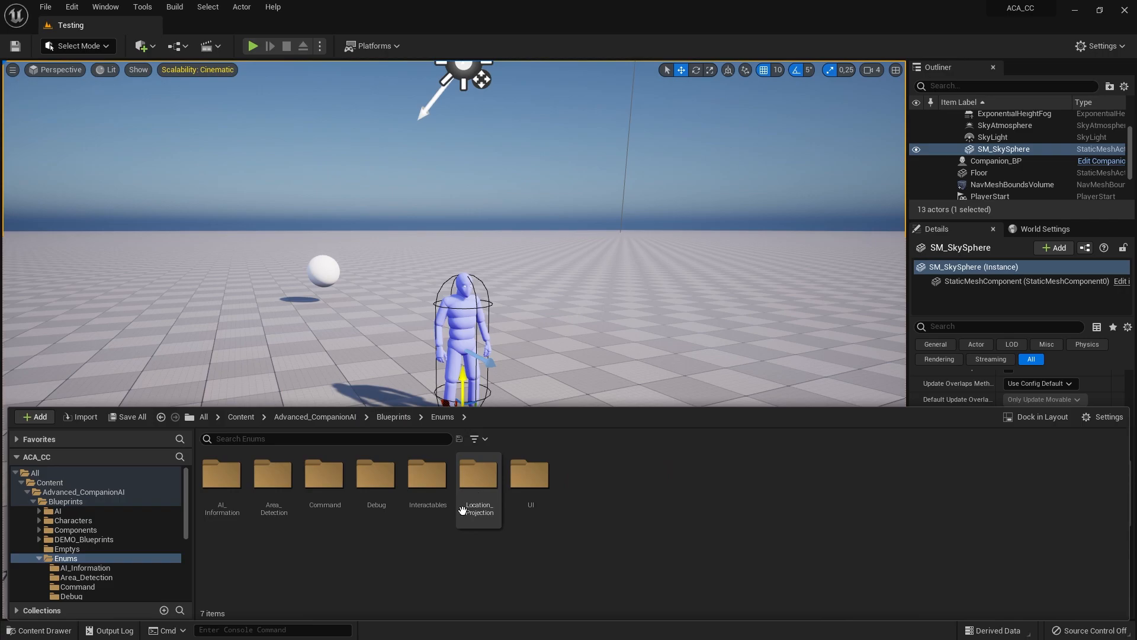
pyautogui.doubleClick(324, 474)
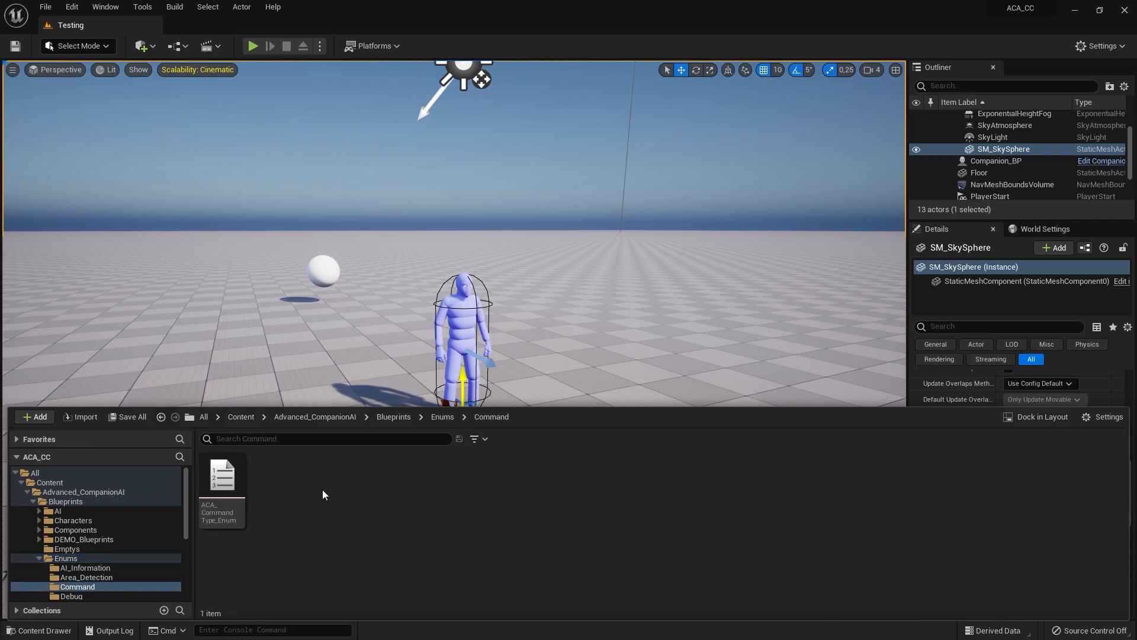
pyautogui.doubleClick(221, 478)
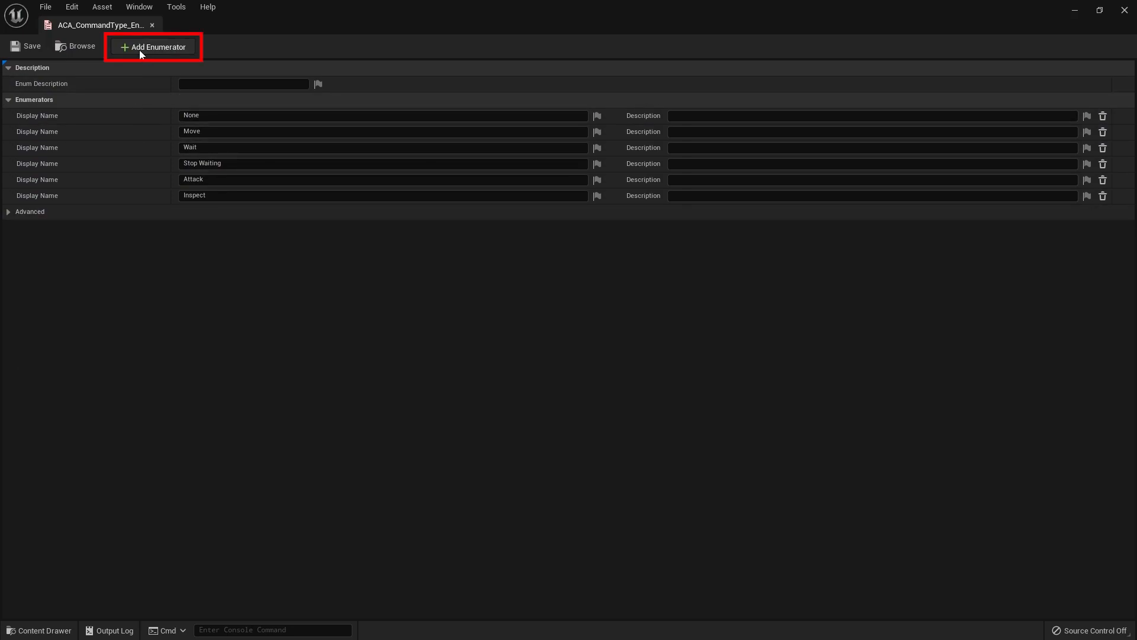
# Add a seventh enumerator with display name 'My Custom Command' after Inspect.
pyautogui.click(152, 45)
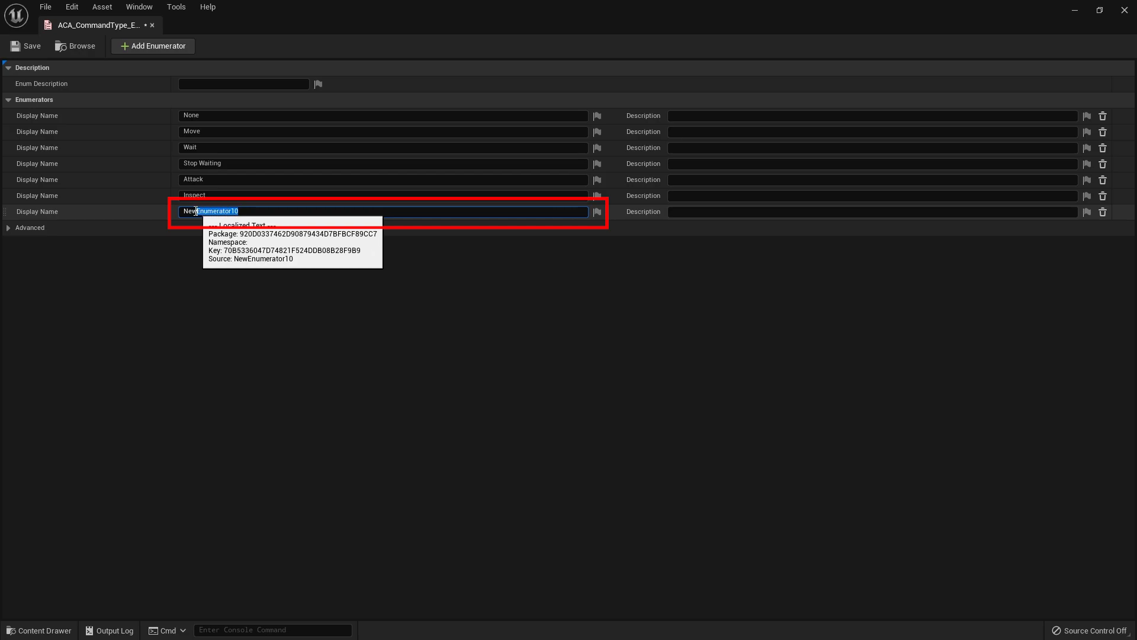
pyautogui.write('M')
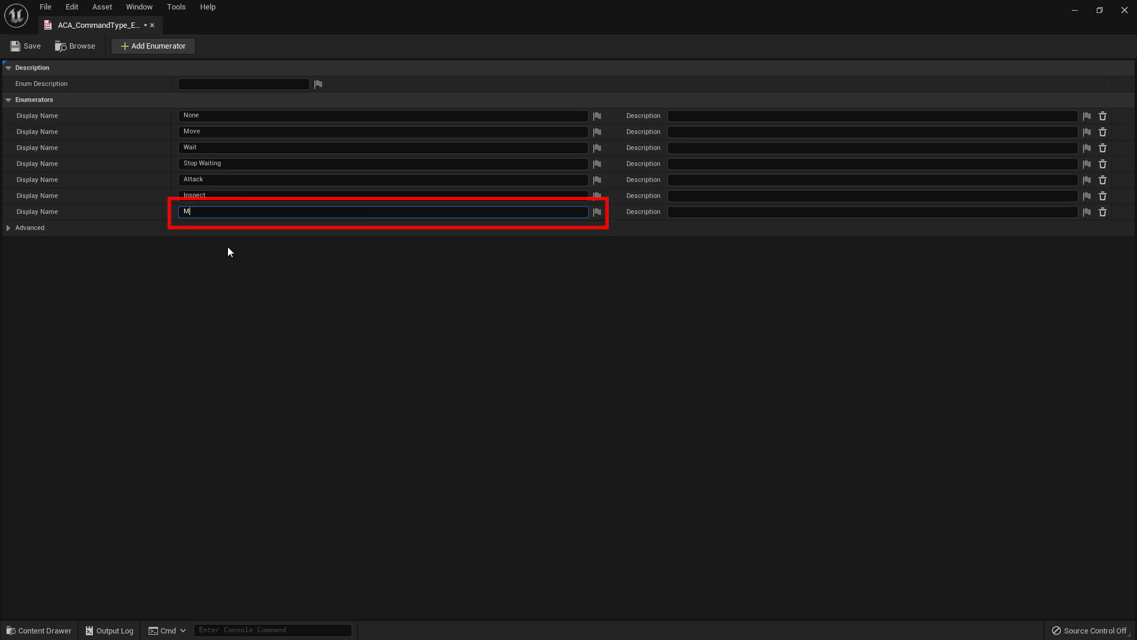
pyautogui.write('y Custom Co')
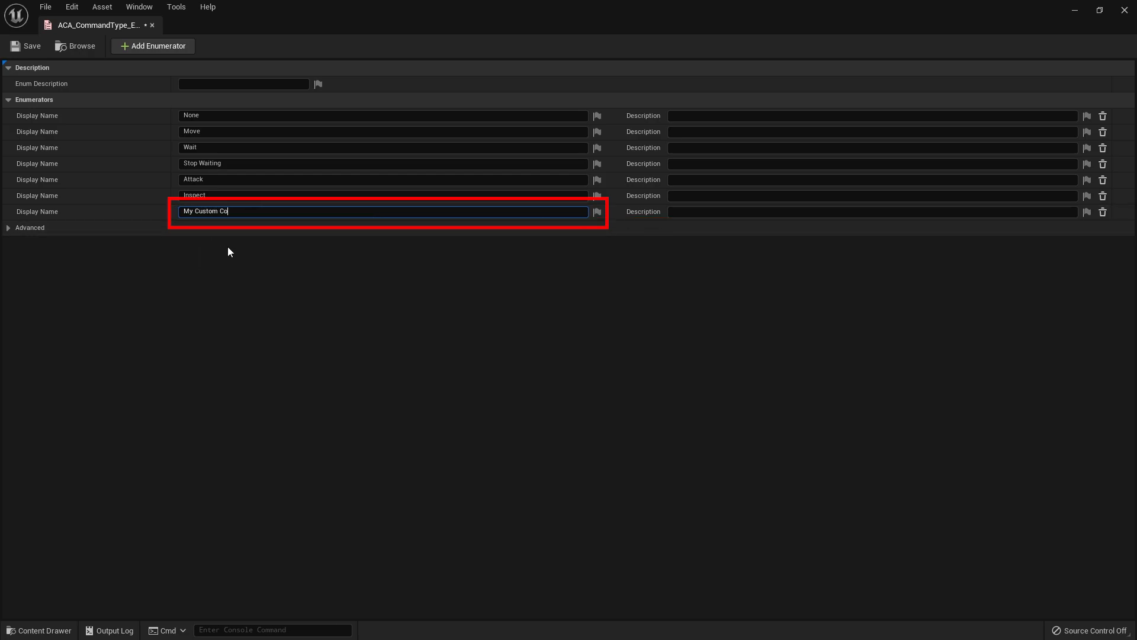
pyautogui.write('mmand')
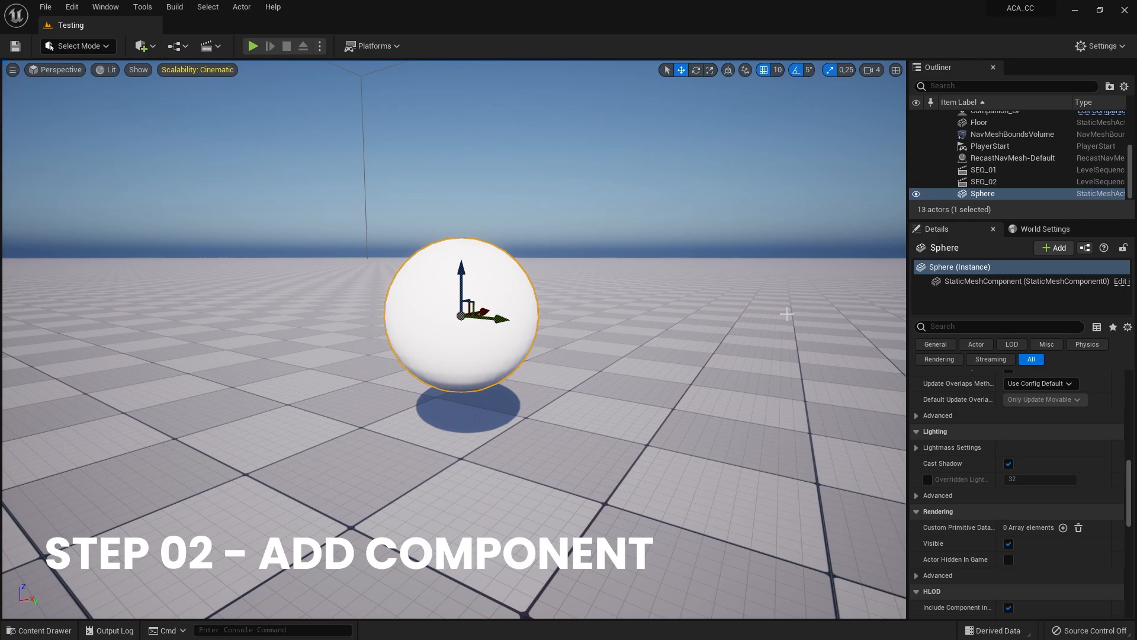
pyautogui.moveTo(1053, 247)
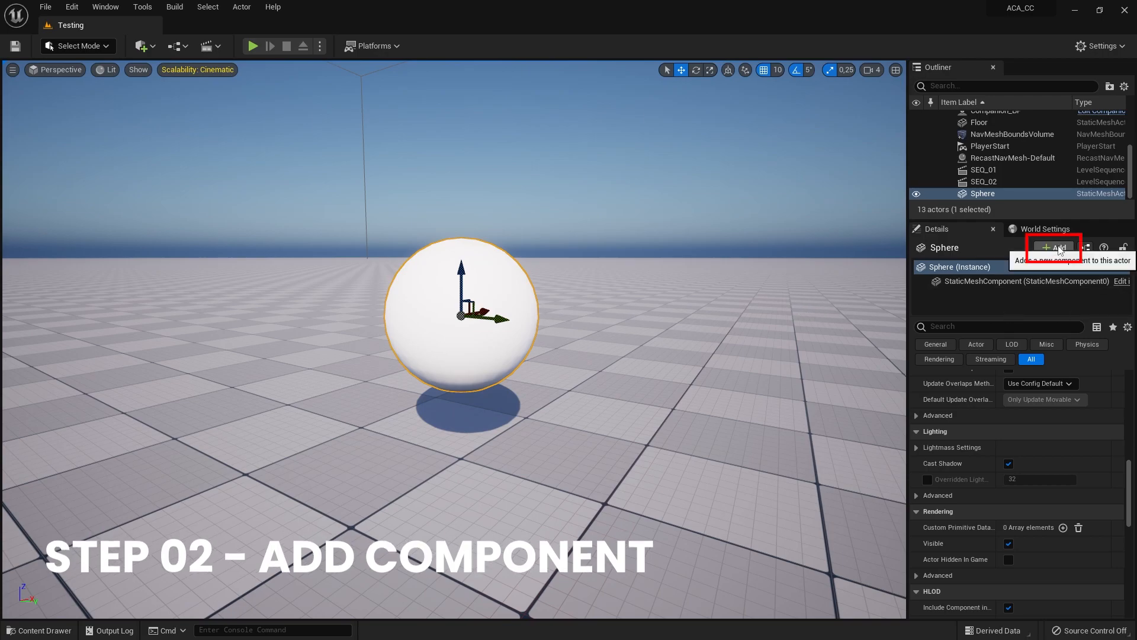
# Add an ACA Custom Command BP component to Sphere and set its Command to My Custom Command.
pyautogui.click(1053, 247)
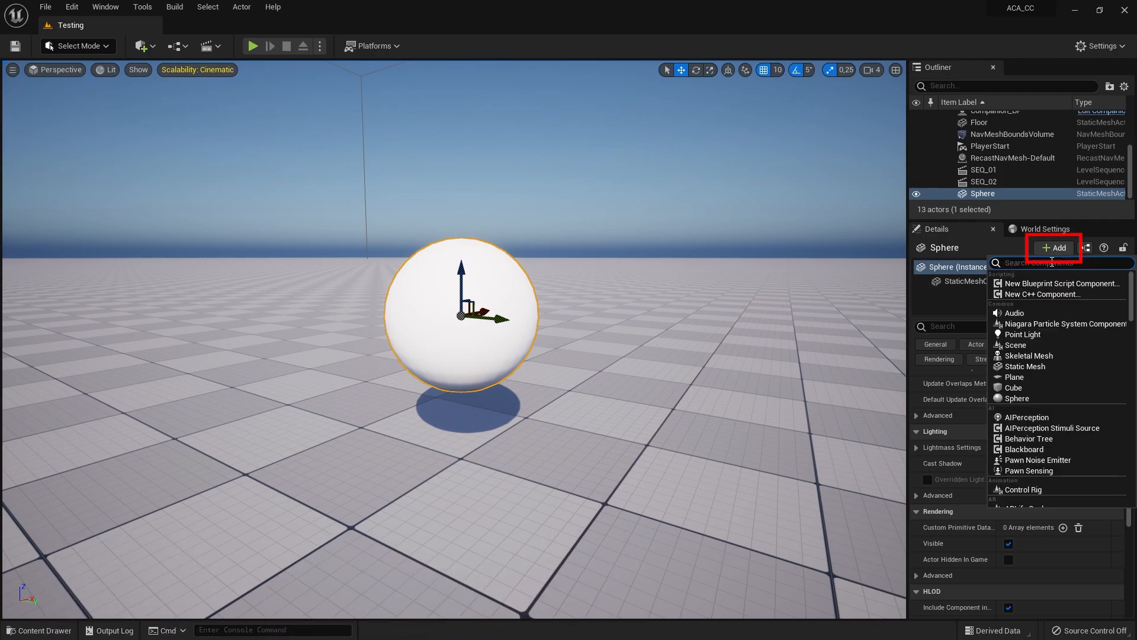
pyautogui.write('ACA')
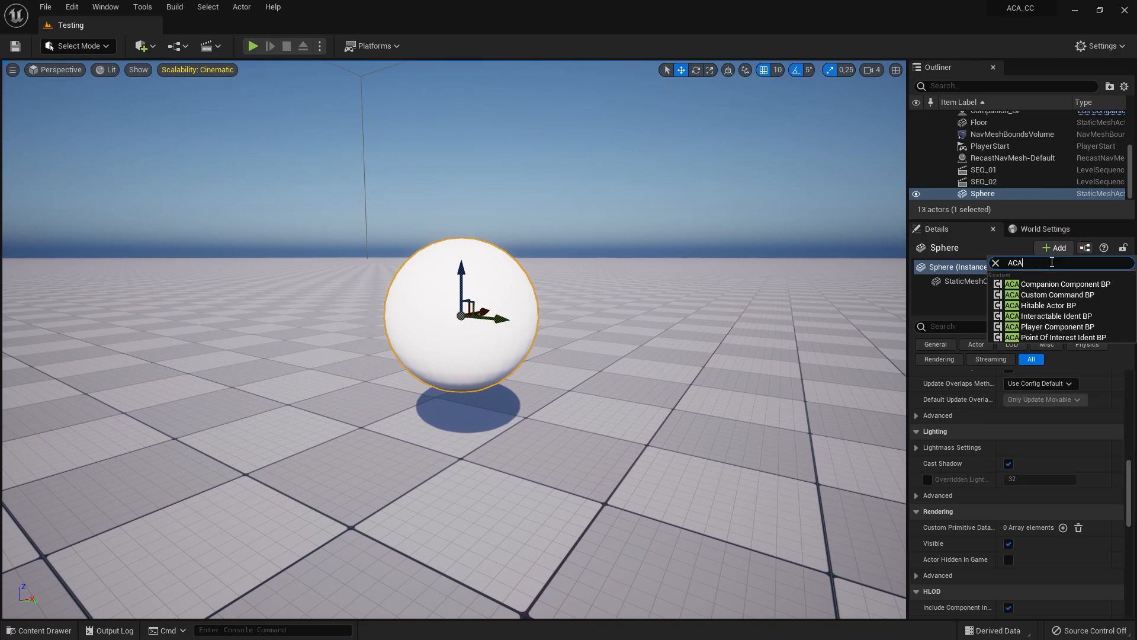
pyautogui.moveTo(1052, 294)
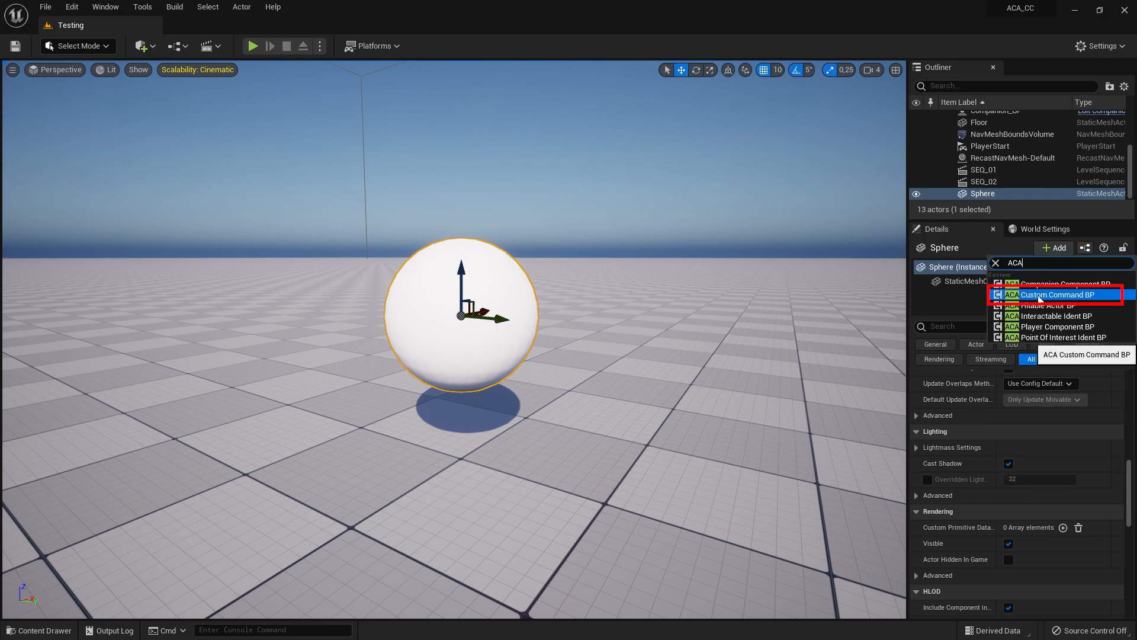
pyautogui.click(1057, 294)
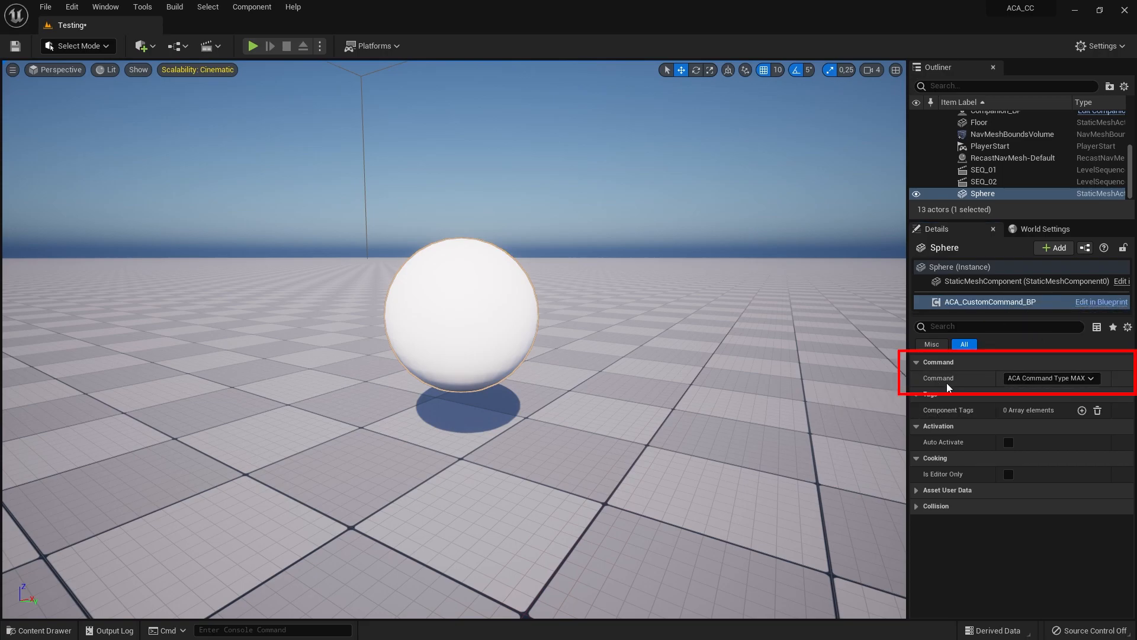
pyautogui.click(1049, 378)
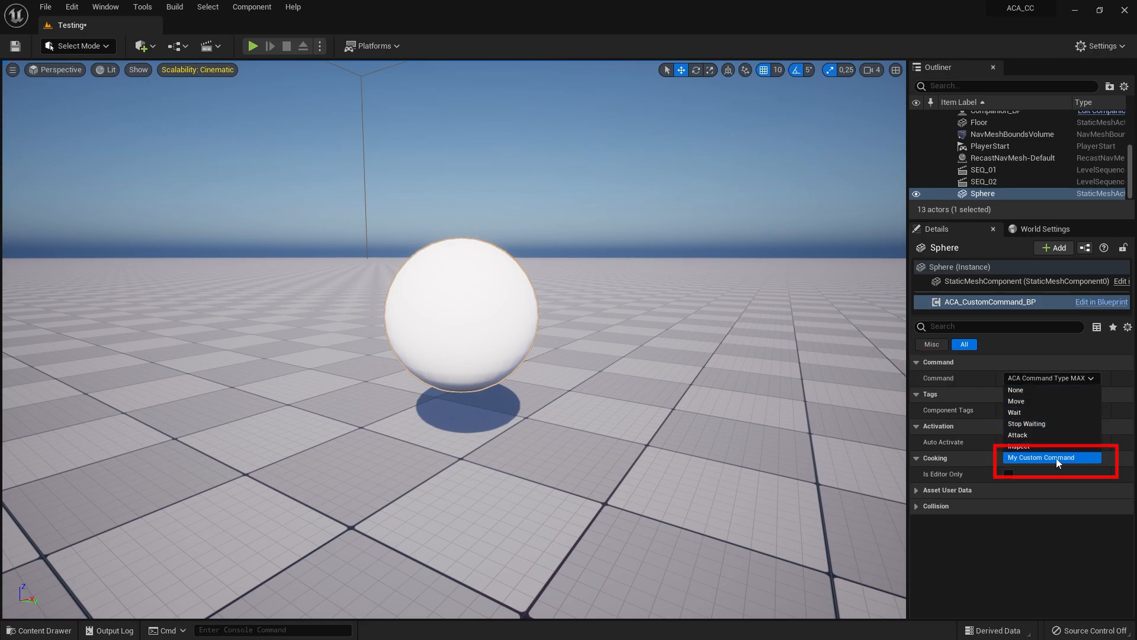
pyautogui.click(1053, 458)
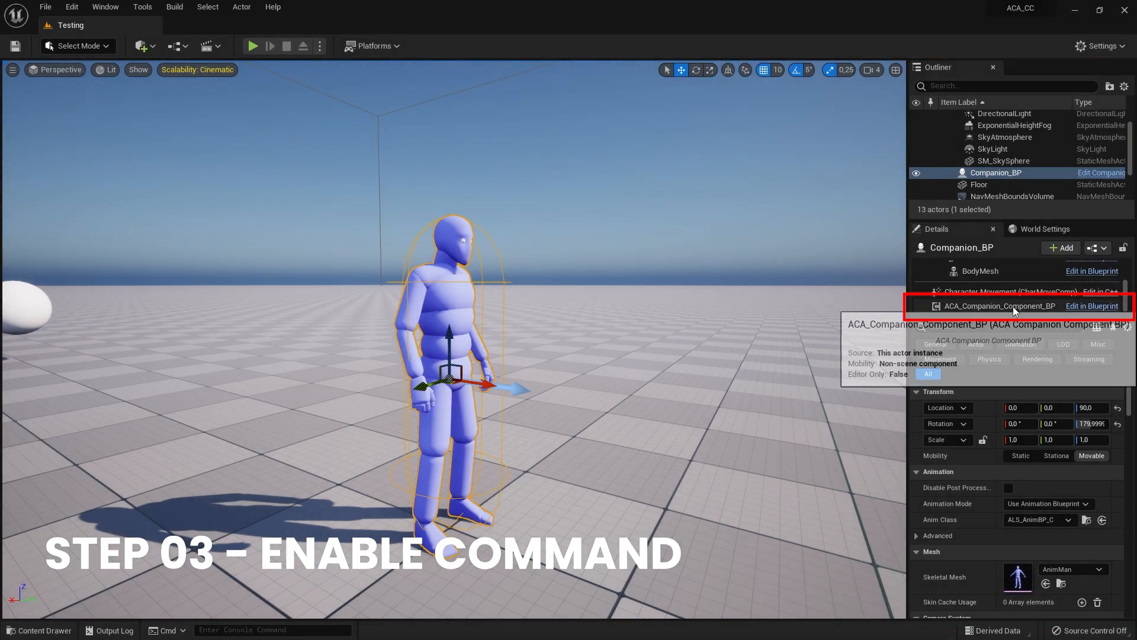
# Add Commands entry Index [6] on ACA_Companion_Component_BP with Command Type My Custom Command.
pyautogui.click(999, 306)
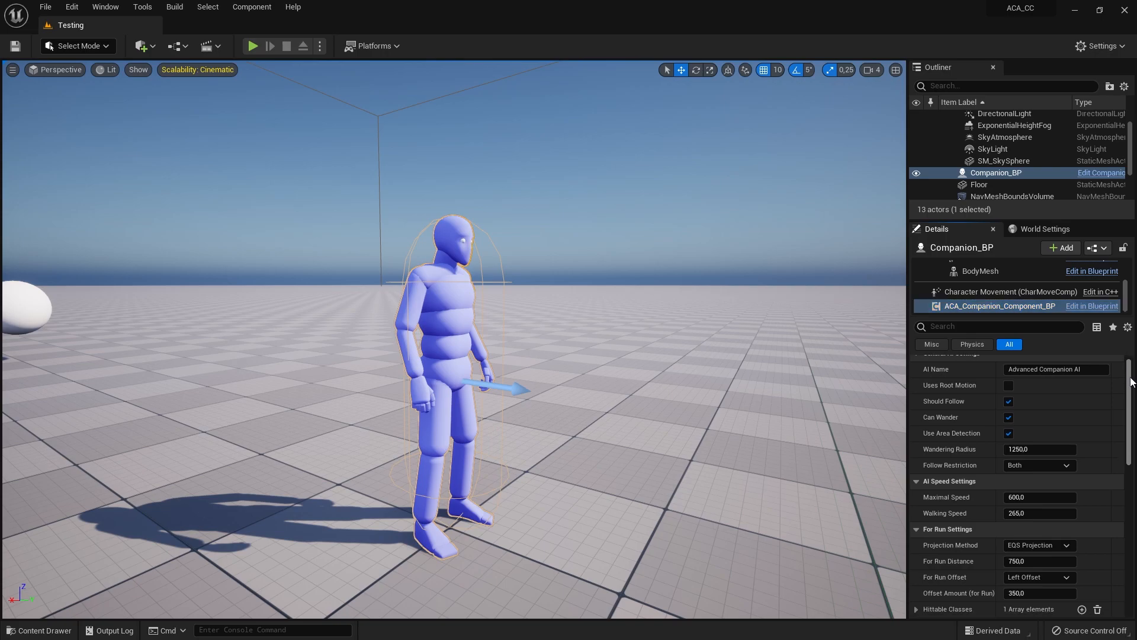
pyautogui.scroll(-3)
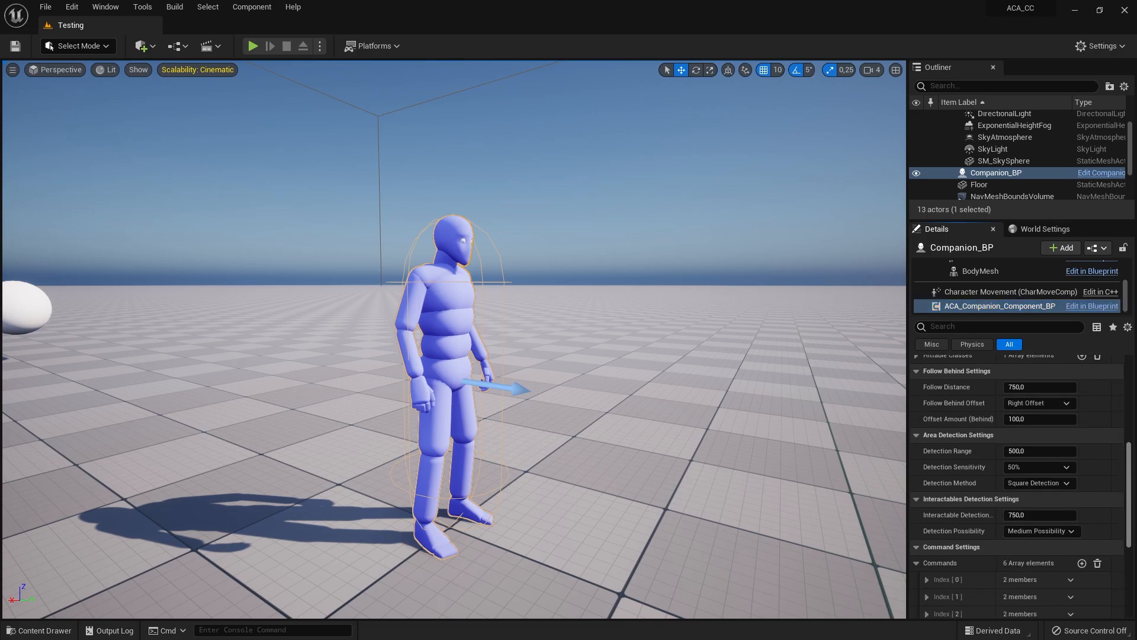
pyautogui.scroll(-3)
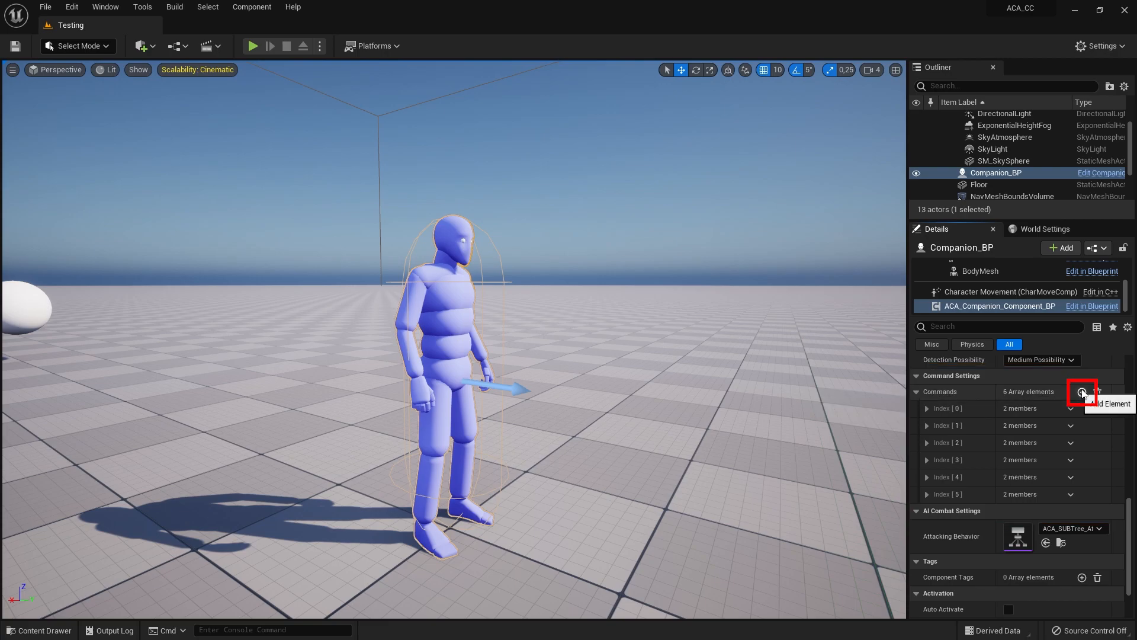
pyautogui.click(1081, 392)
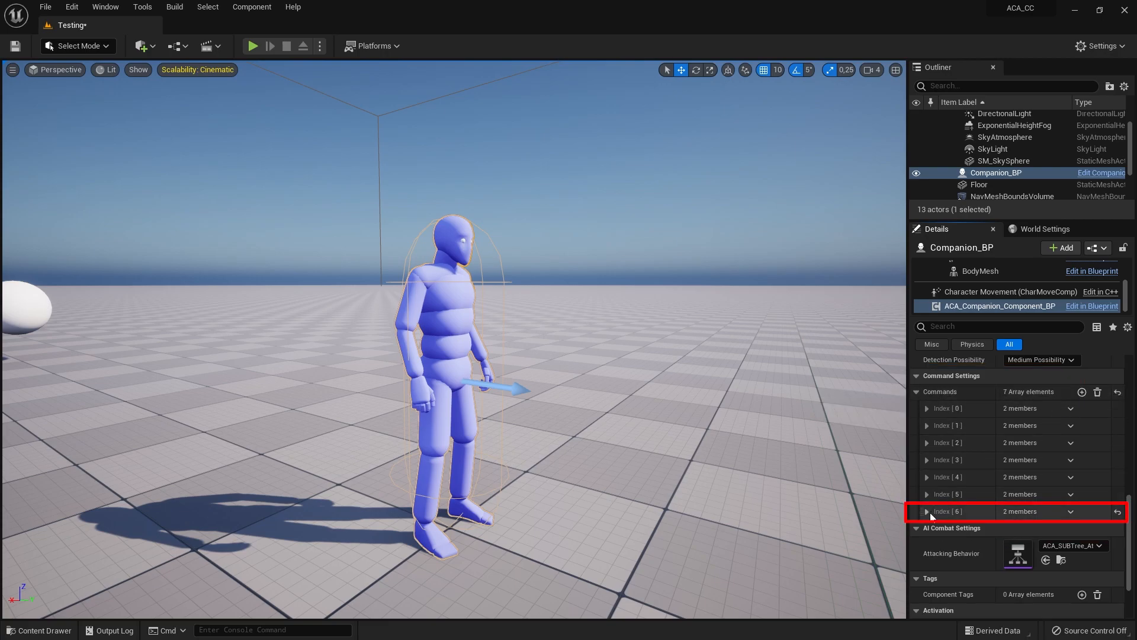
pyautogui.click(927, 511)
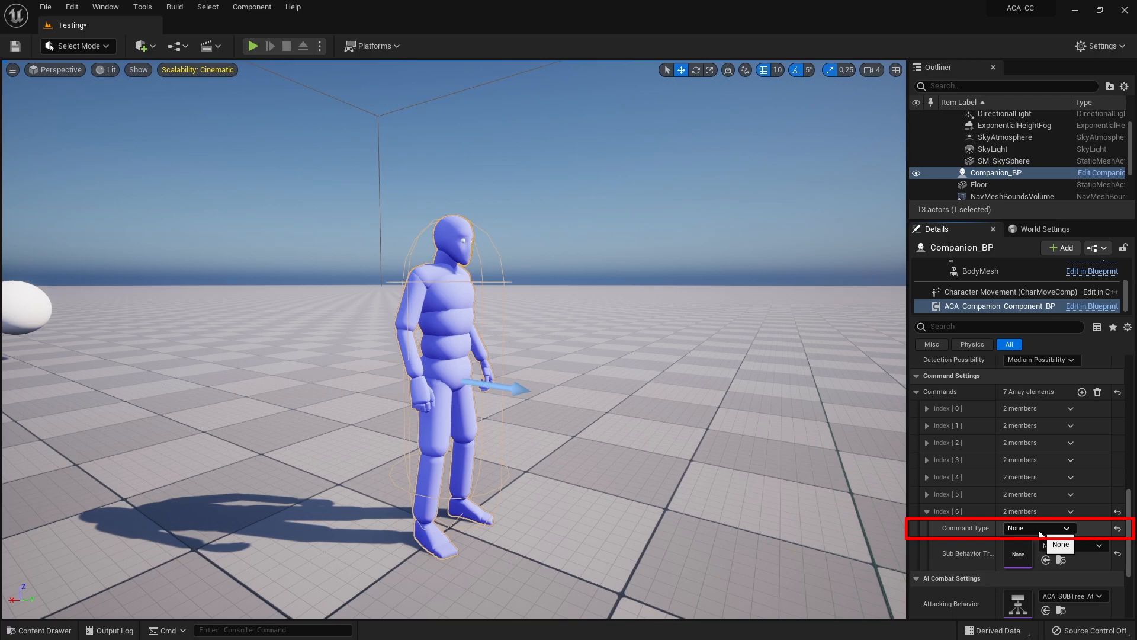
pyautogui.click(1038, 528)
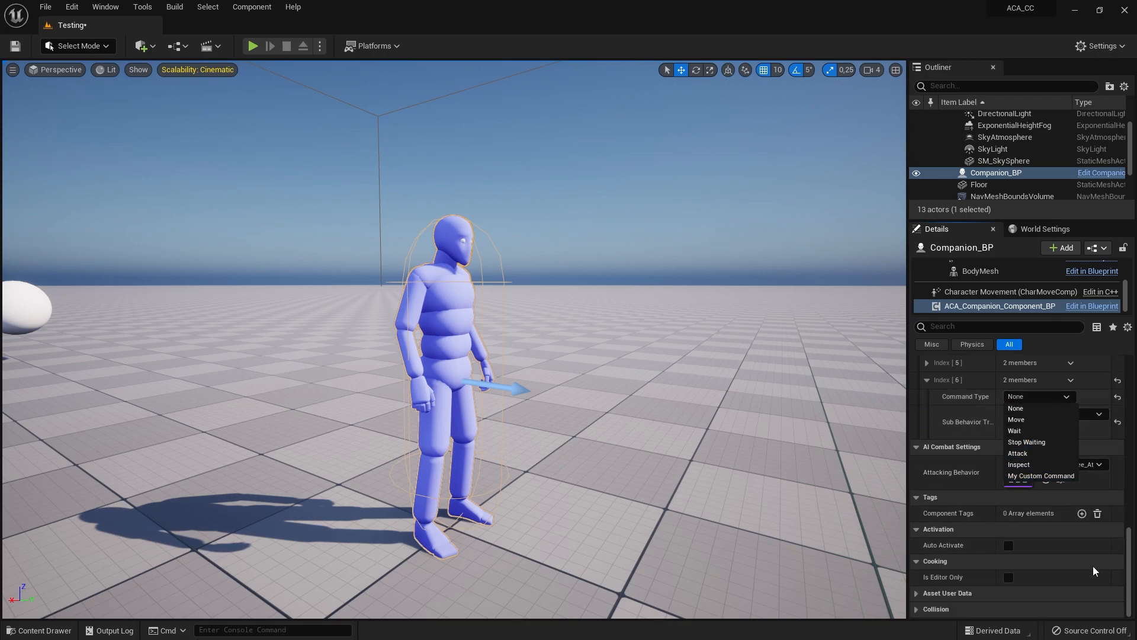
pyautogui.moveTo(1040, 476)
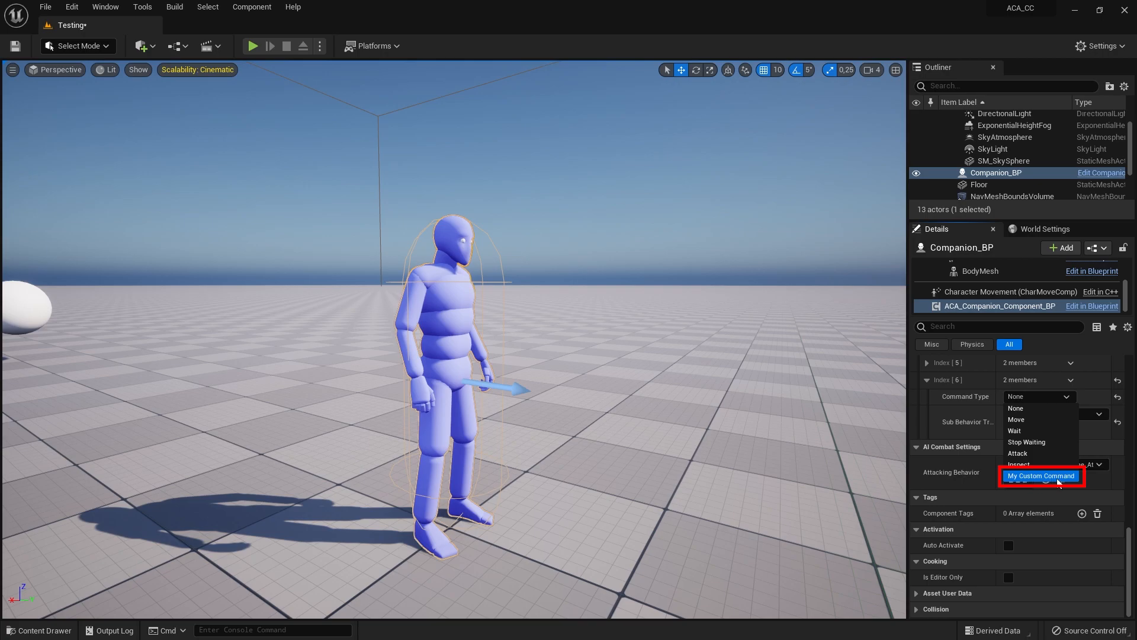
pyautogui.click(1042, 476)
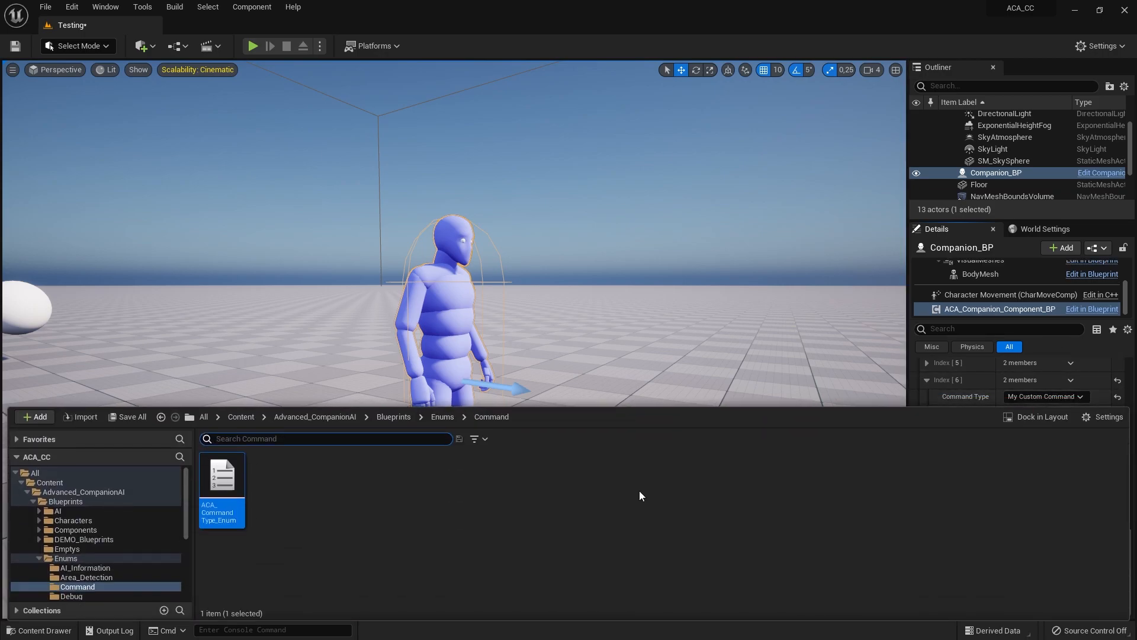
# Assign MyCustomCommandLogic as Index [6]'s Sub Behavior Tree, then start playtesting the level.
pyautogui.click(241, 416)
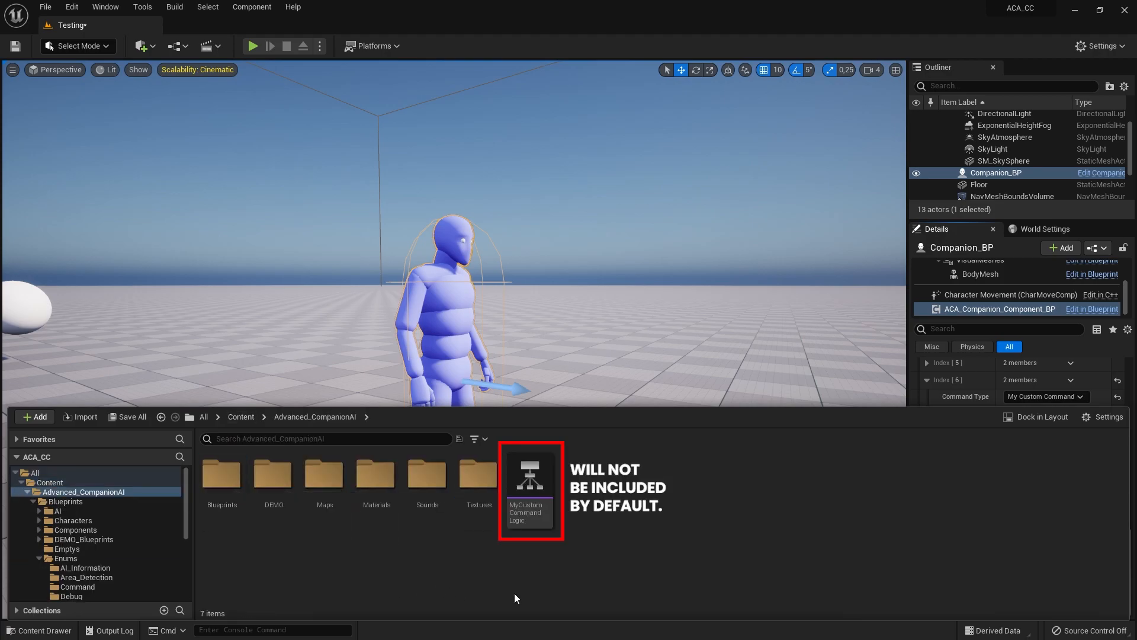
pyautogui.moveTo(526, 519)
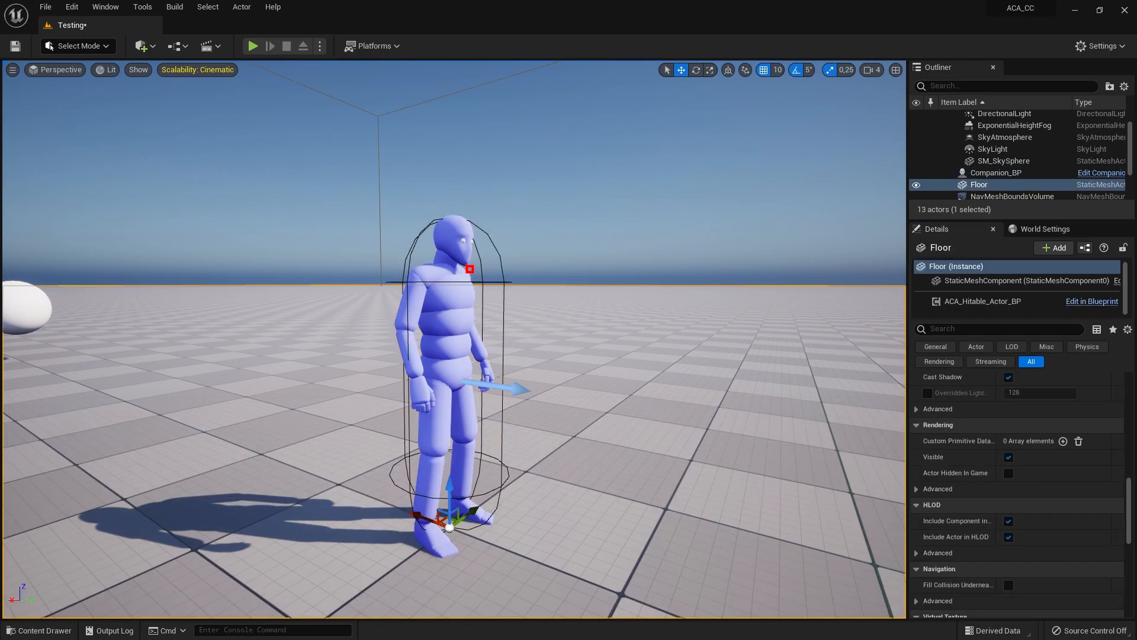
pyautogui.click(996, 172)
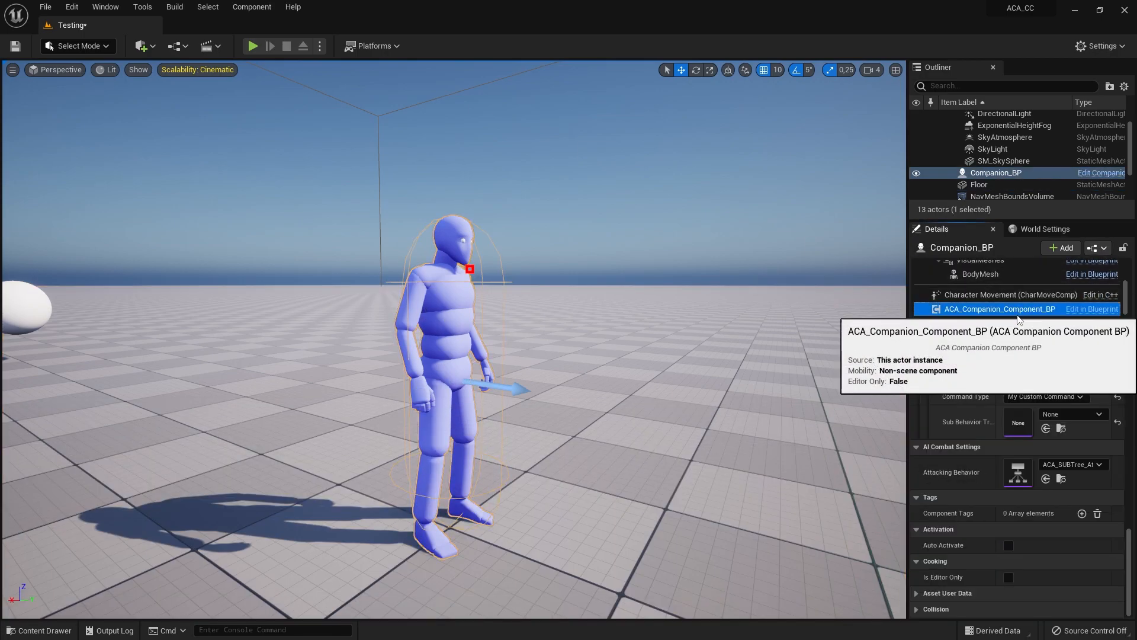
pyautogui.click(1098, 413)
pyautogui.write('M')
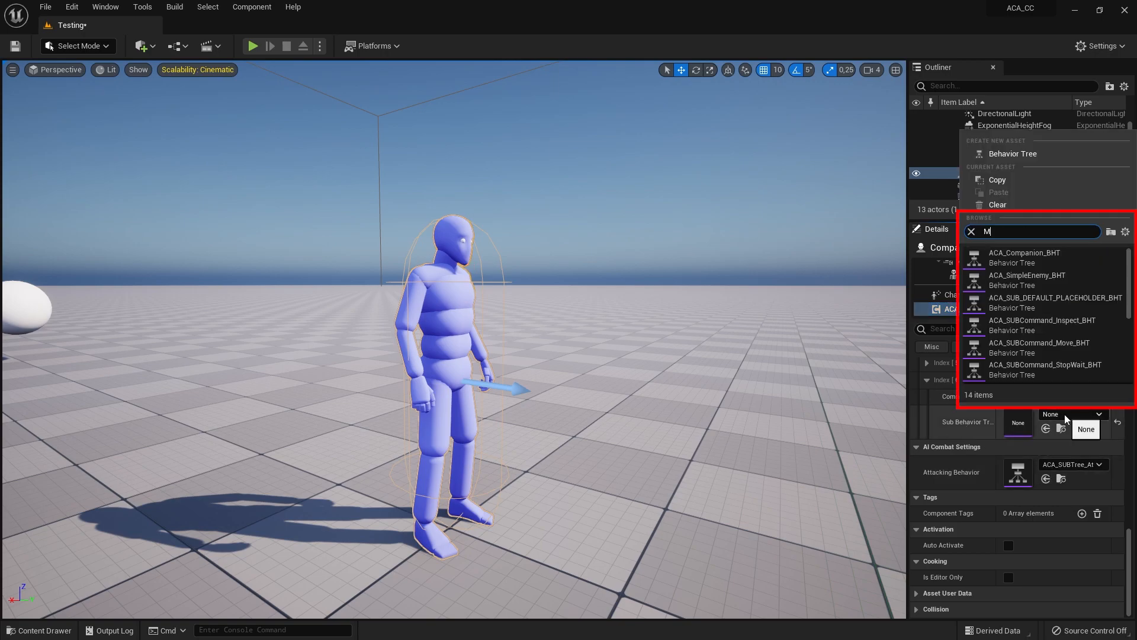
pyautogui.write('yCustom')
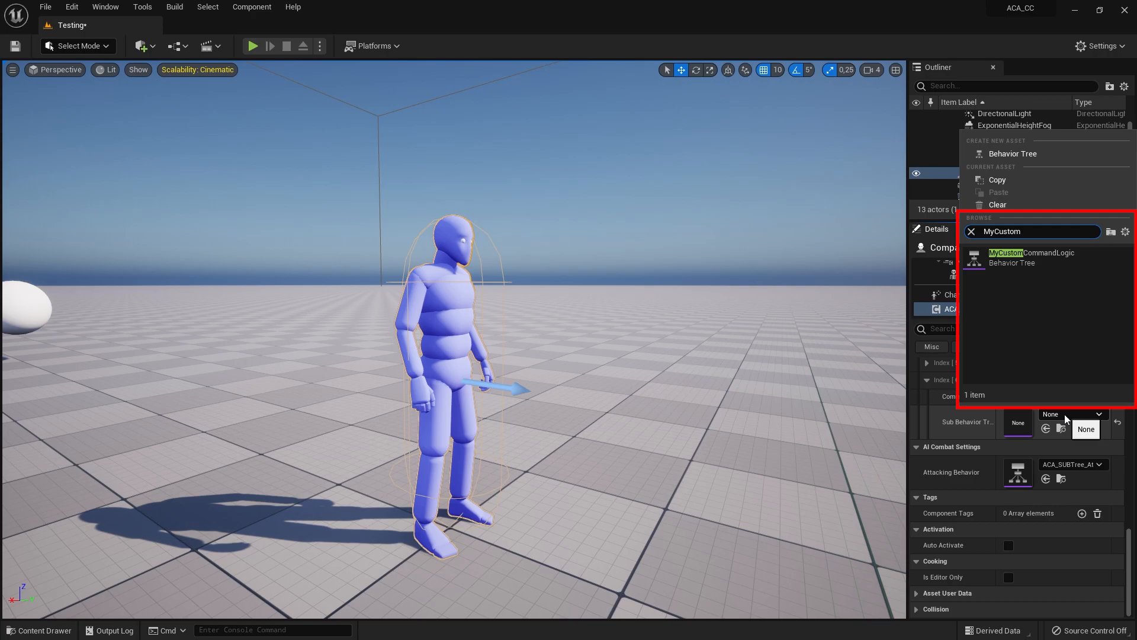
pyautogui.click(1030, 258)
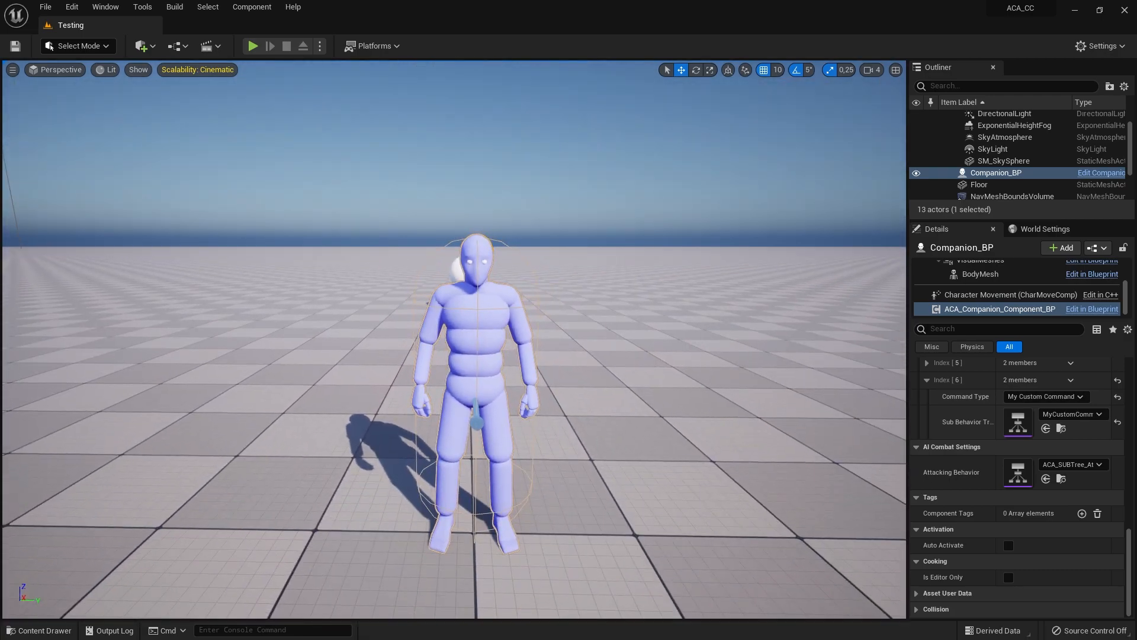
pyautogui.click(253, 46)
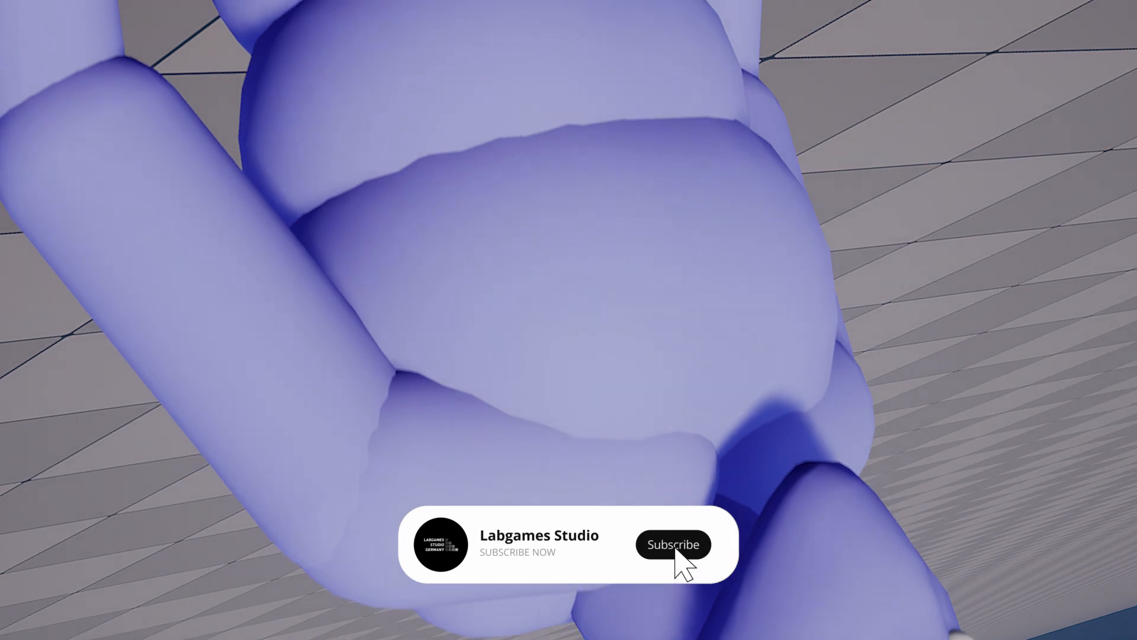
pyautogui.click(672, 544)
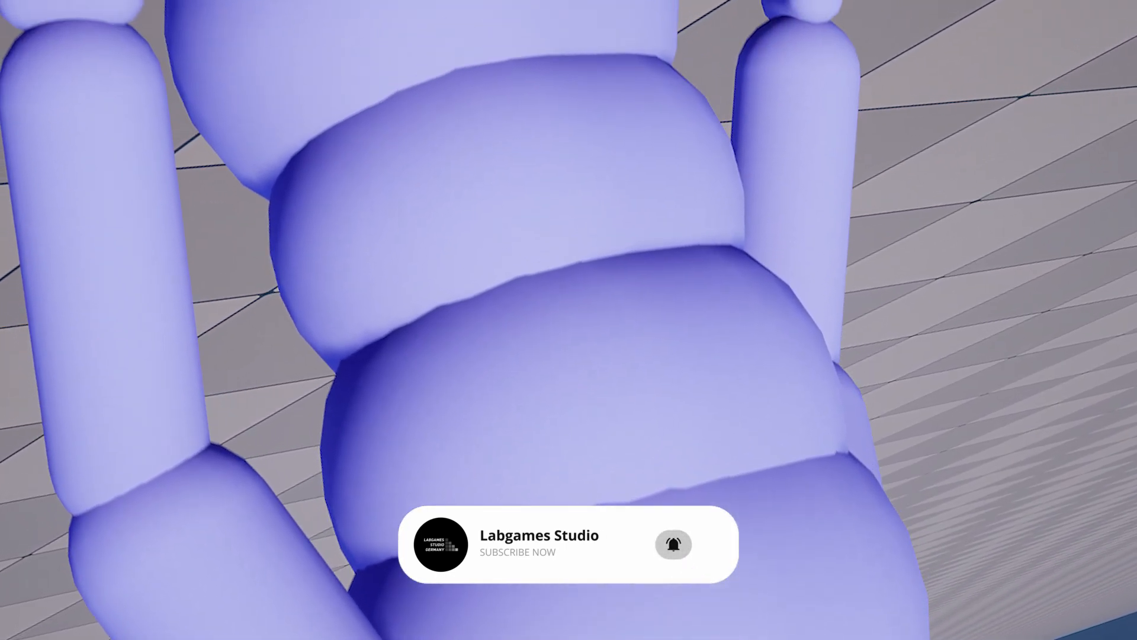